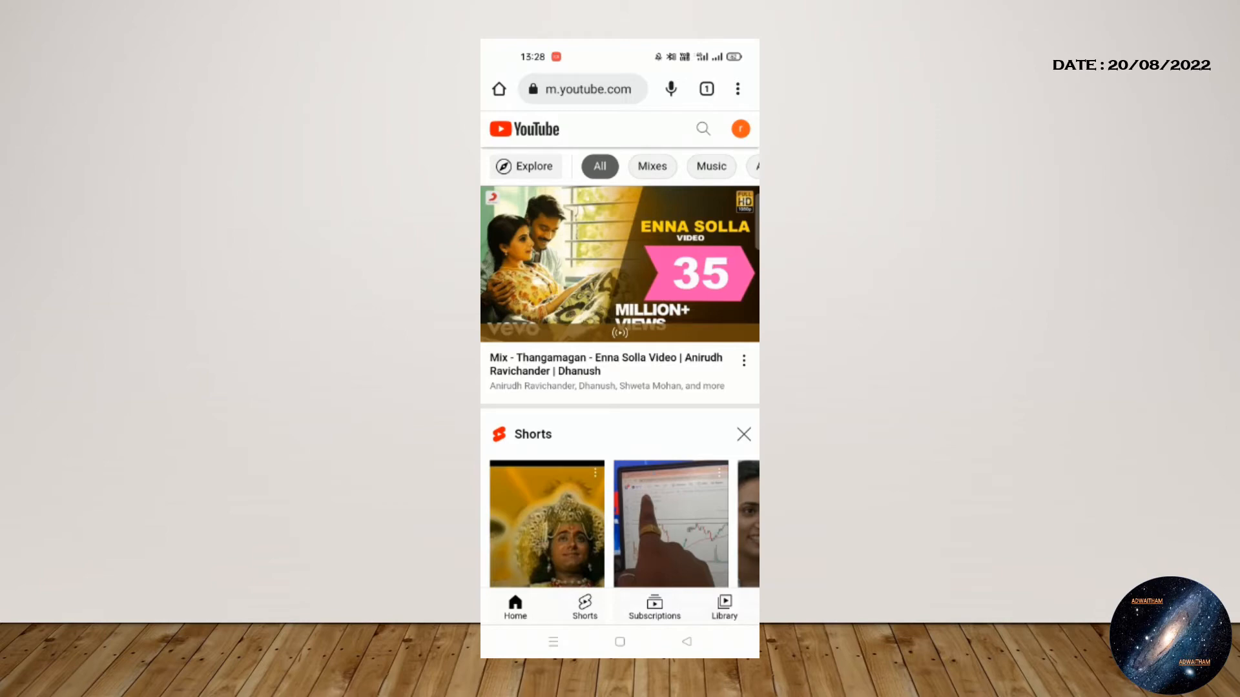
- Enable 'Desktop site' in Chrome and select a video from the desktop YouTube home feed
{"action": "left_click", "coordinate": [736, 89]}
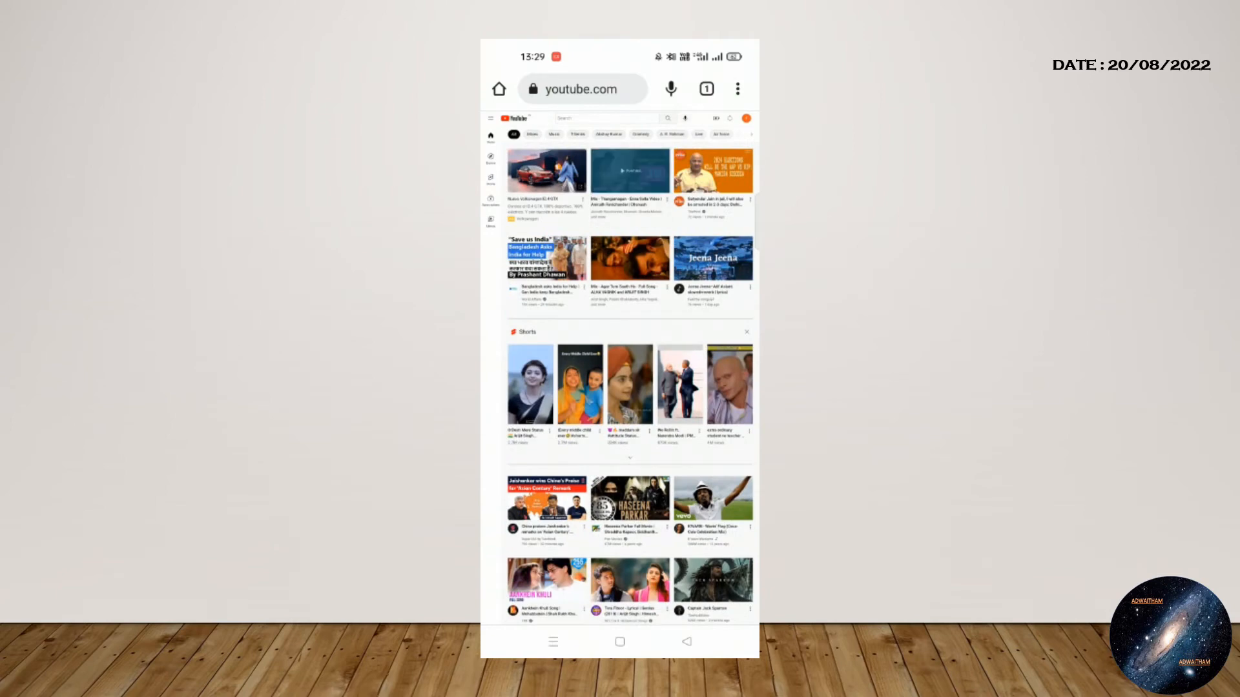
{"action": "left_click", "coordinate": [629, 170]}
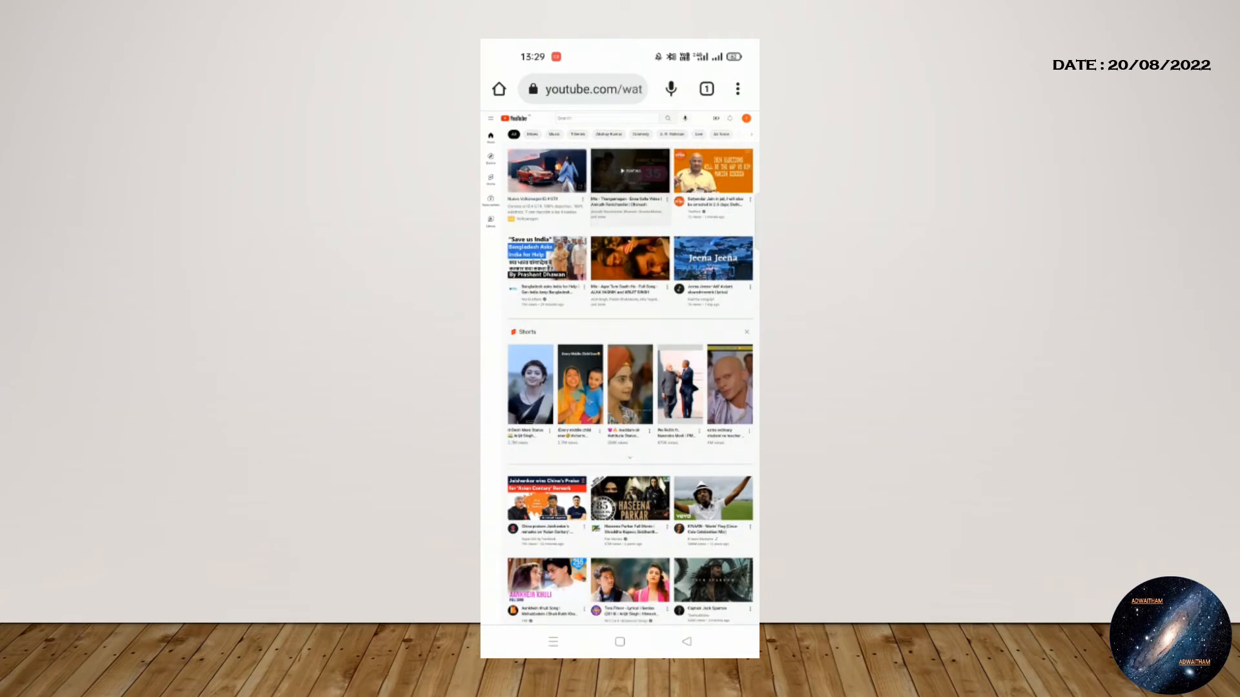